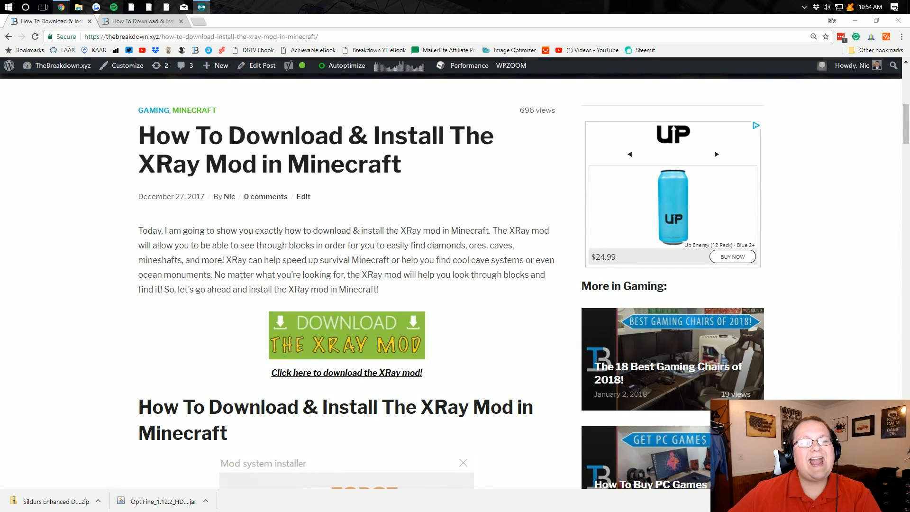
Follow the XRay article's link to the 'How To Download & Install Forge in Minecraft' guide
left_click_drag(139, 135, 421, 164)
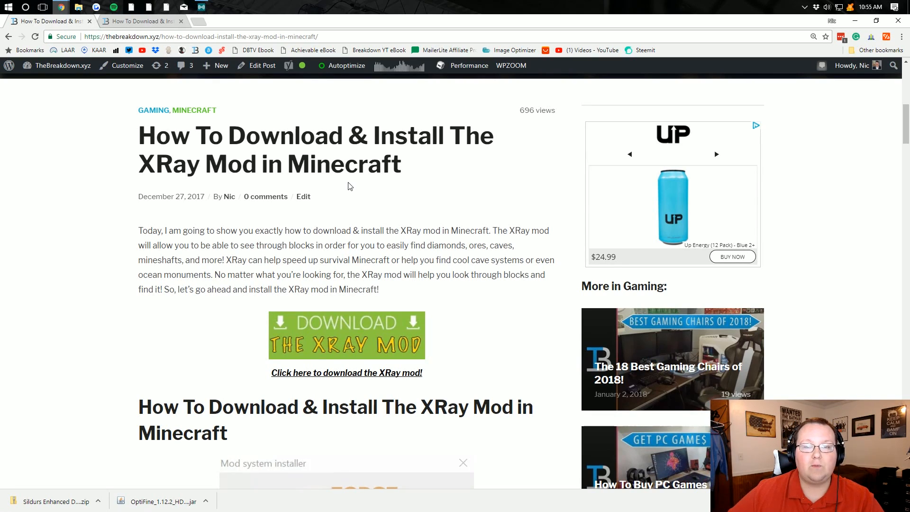
left_click_drag(139, 136, 400, 164)
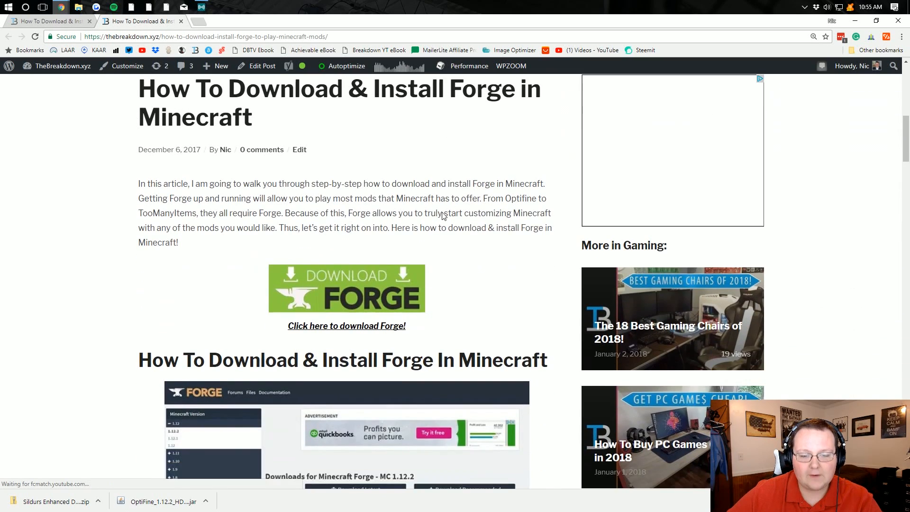
On files.minecraftforge.net, pick MC 1.12.2 and start the latest Windows installer download
scroll("down", 3)
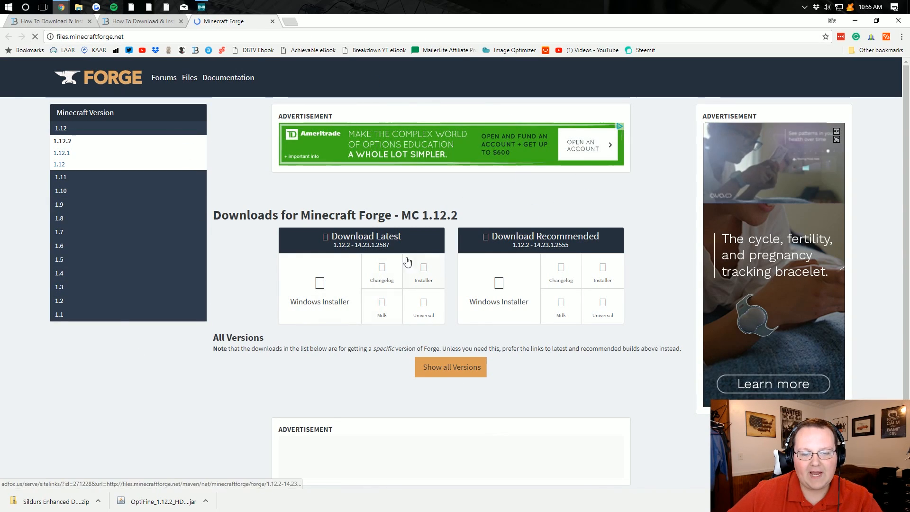
double_click(430, 215)
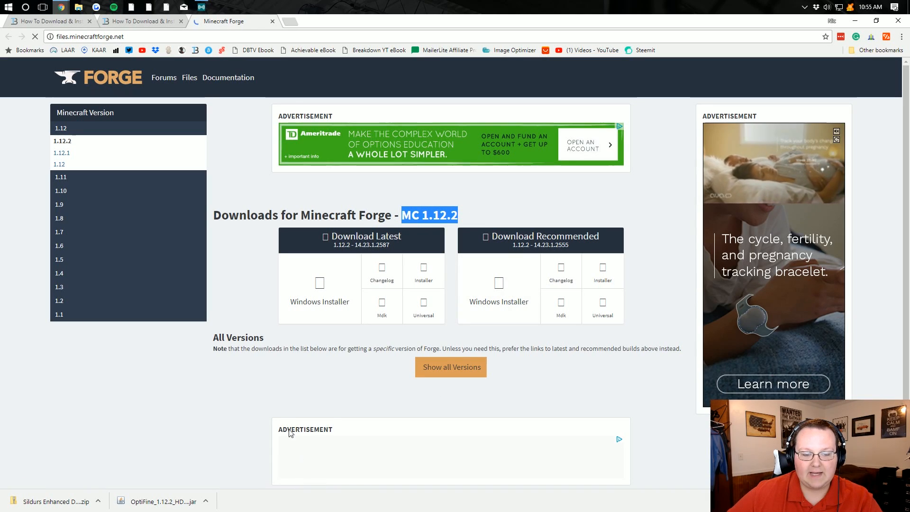
mouse_move(423, 273)
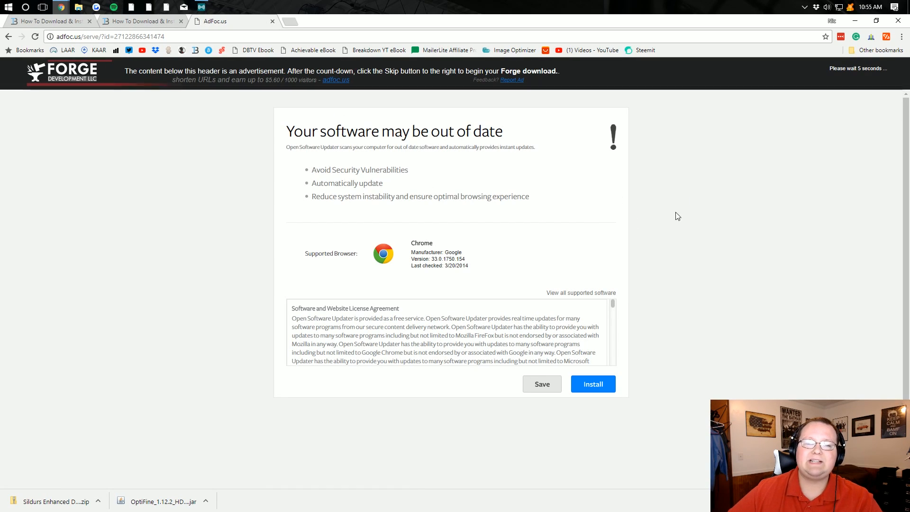
Skip the AdFoc.us ad so the forge-1.12.2 installer jar downloads
left_click(592, 384)
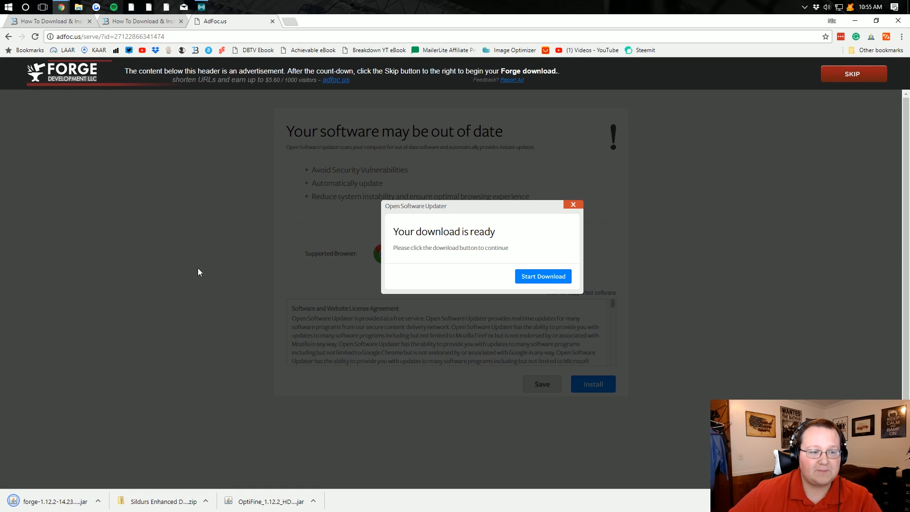
mouse_move(203, 155)
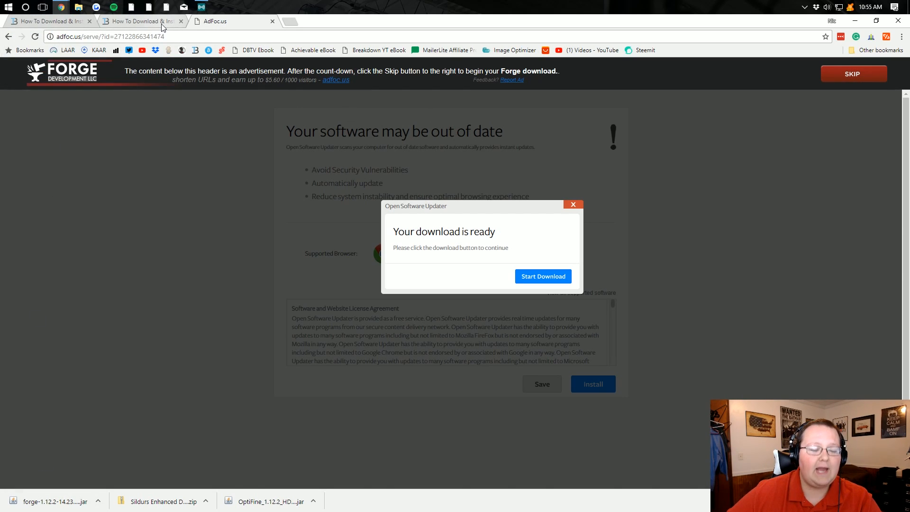
Return to the XRay guide and follow its download link to the Advanced XRay CurseForge page
left_click(49, 21)
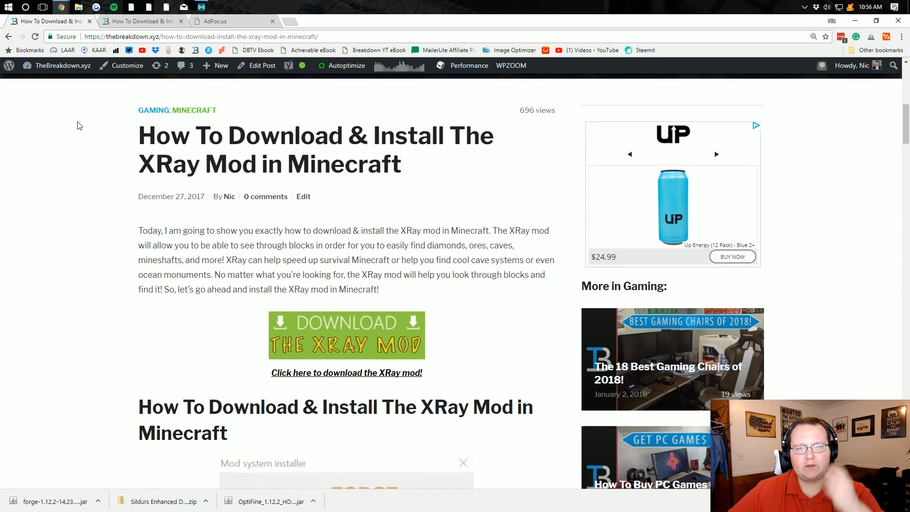
mouse_move(264, 219)
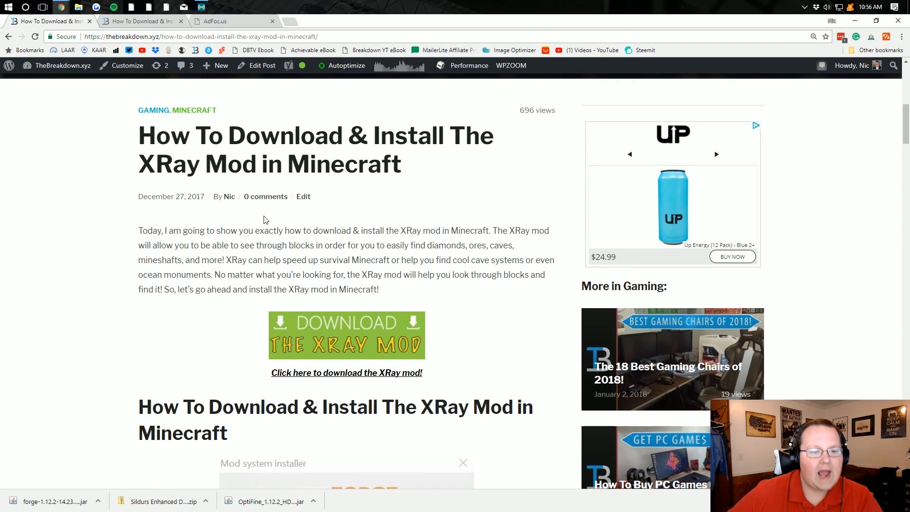
mouse_move(249, 201)
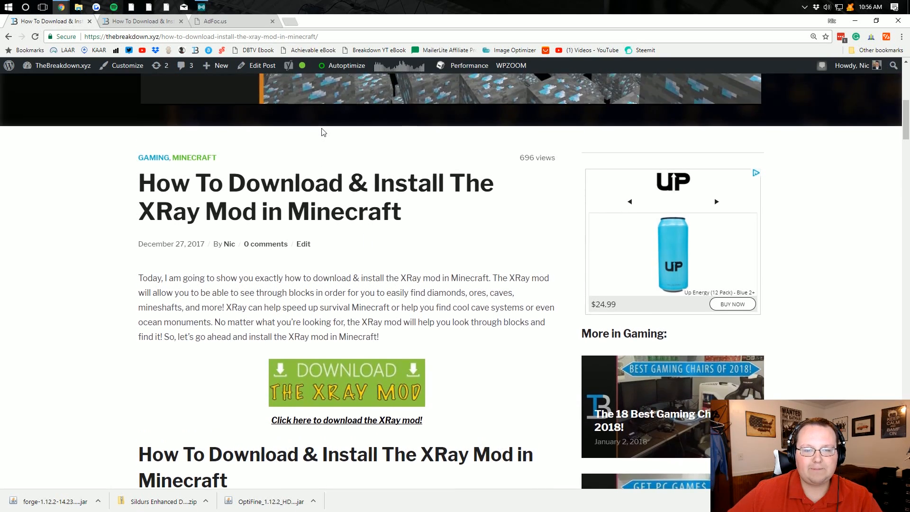
scroll("down", 3)
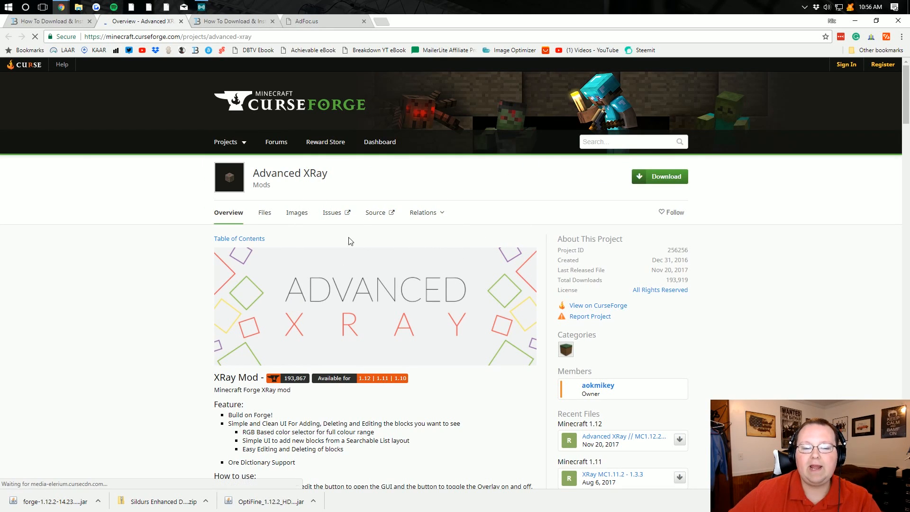
From the CurseForge Files list, download 'Advanced XRay // MC1.12.2 - 1.4.0'
scroll("down", 3)
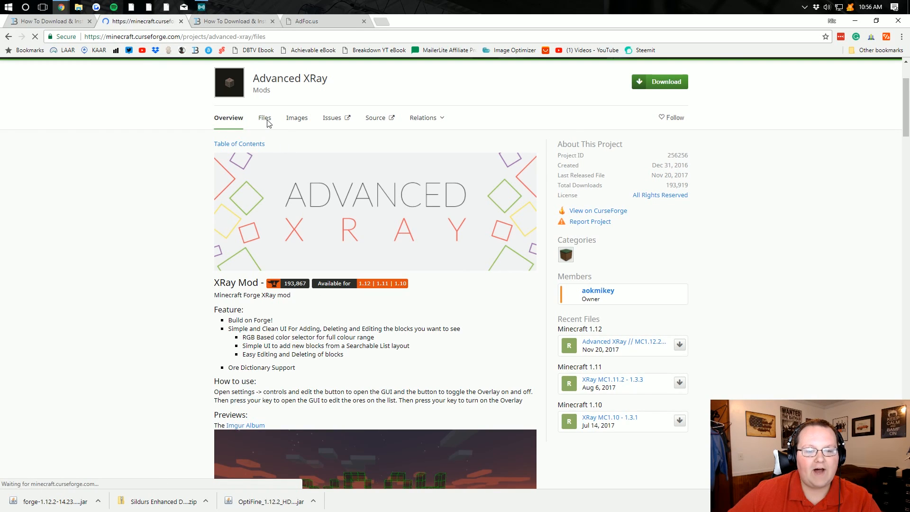
left_click(265, 118)
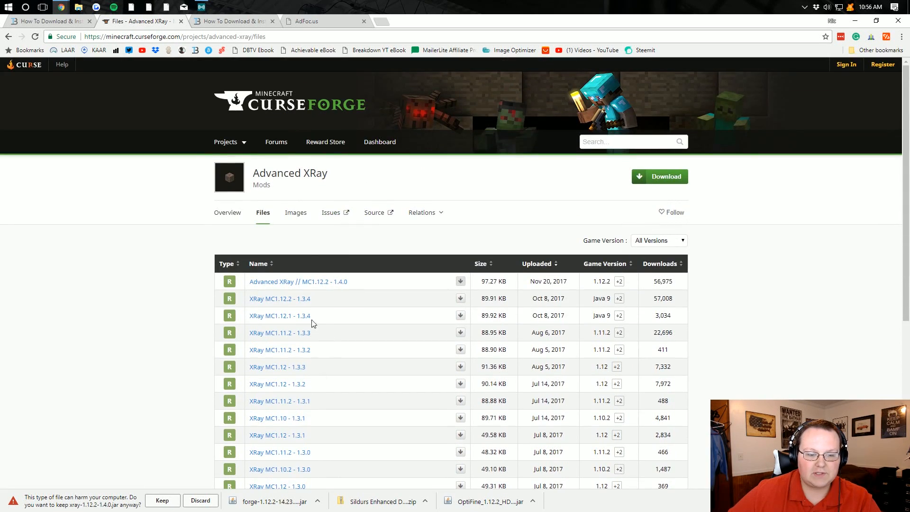
mouse_move(298, 281)
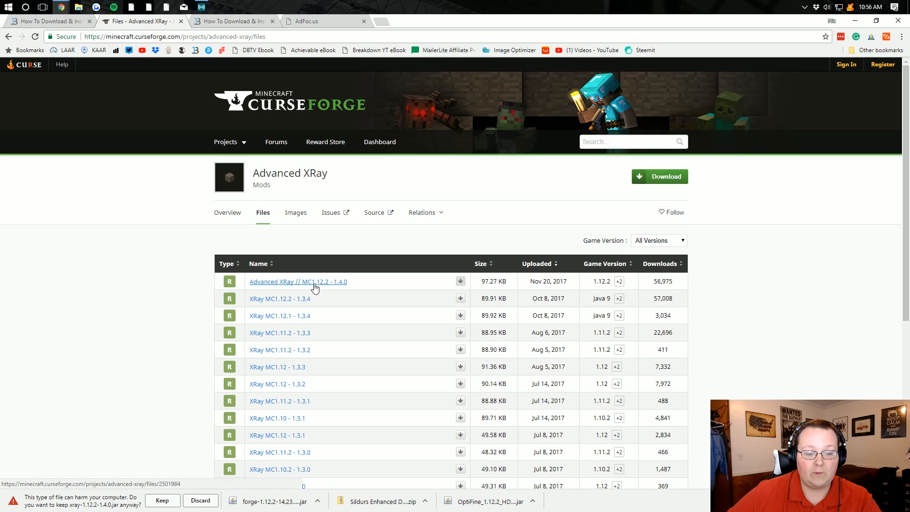
left_click(162, 501)
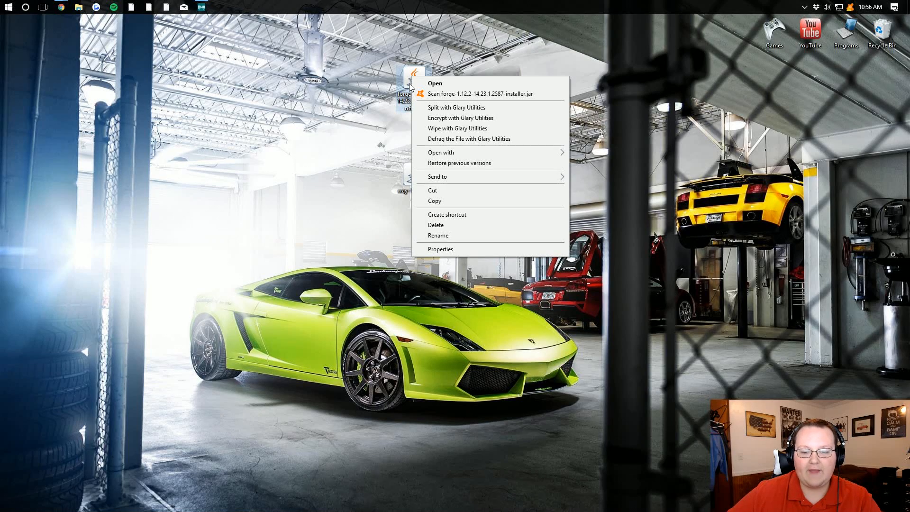
mouse_move(441, 151)
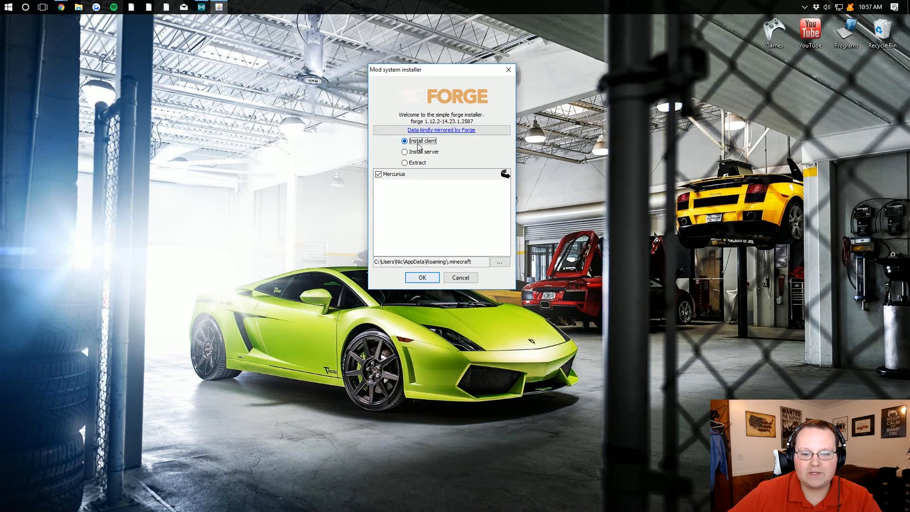
Install the Forge 1.12.2-14.23.1.2587 client profile and acknowledge the success message
left_click(422, 277)
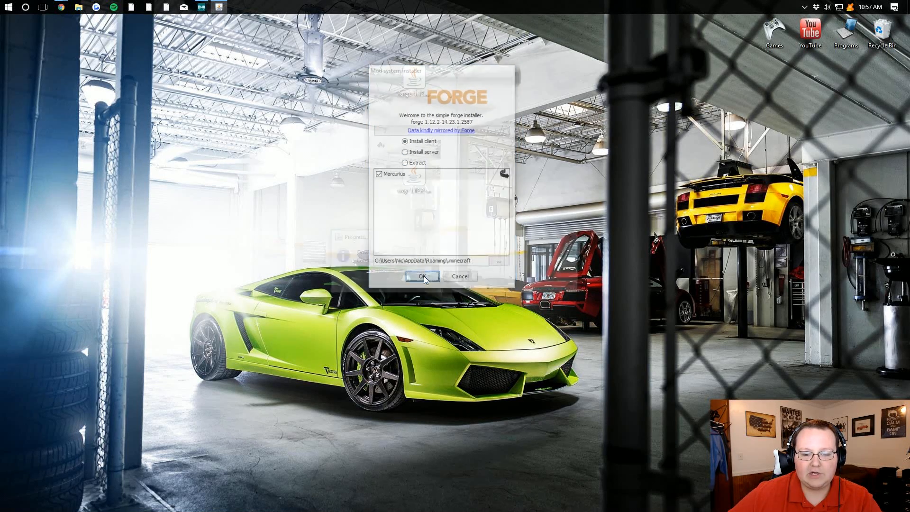
left_click(423, 276)
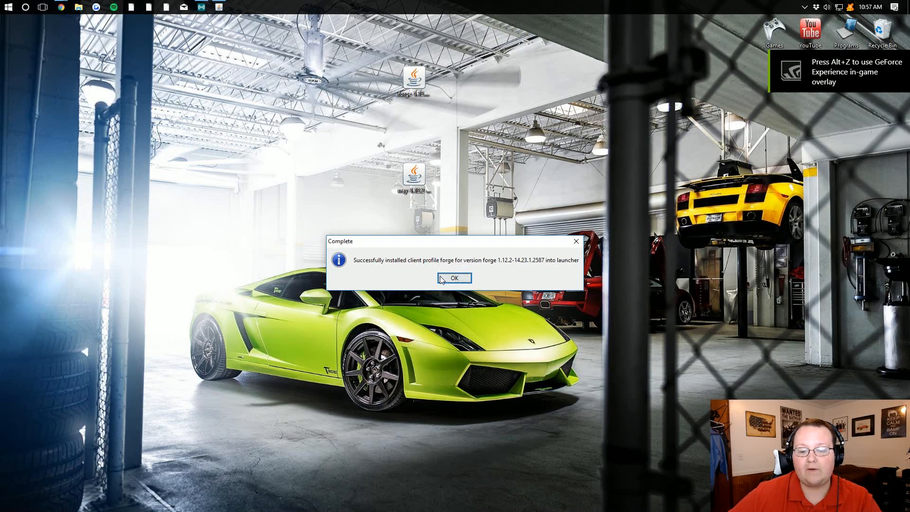
left_click(454, 278)
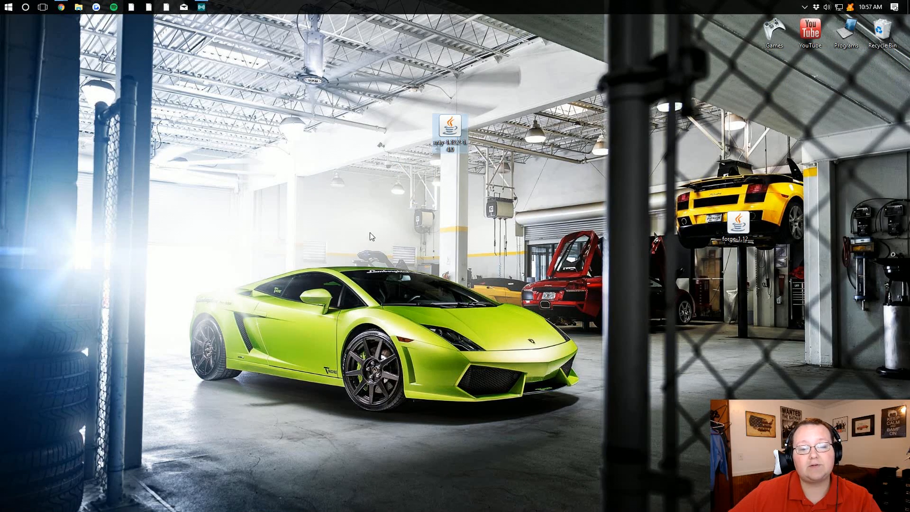
mouse_move(342, 169)
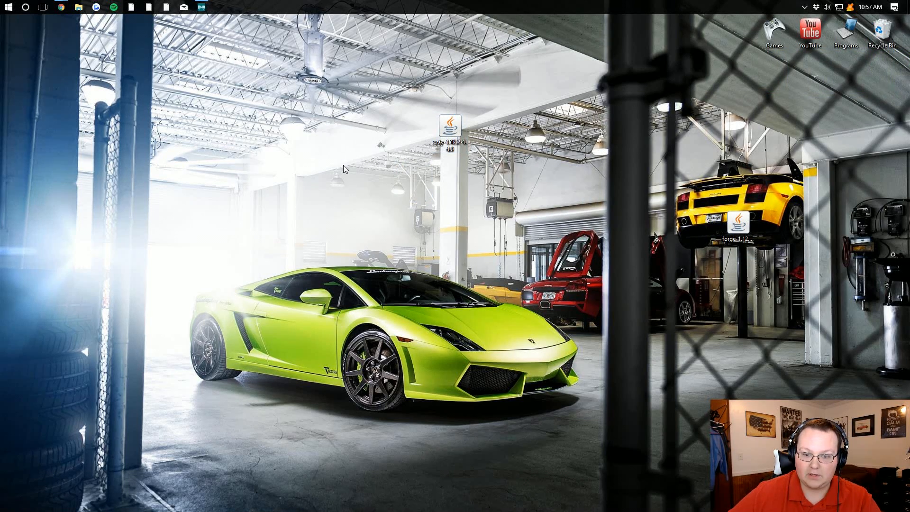
Run %appdata% to reach the AppData Roaming folder containing .minecraft
key("win+r")
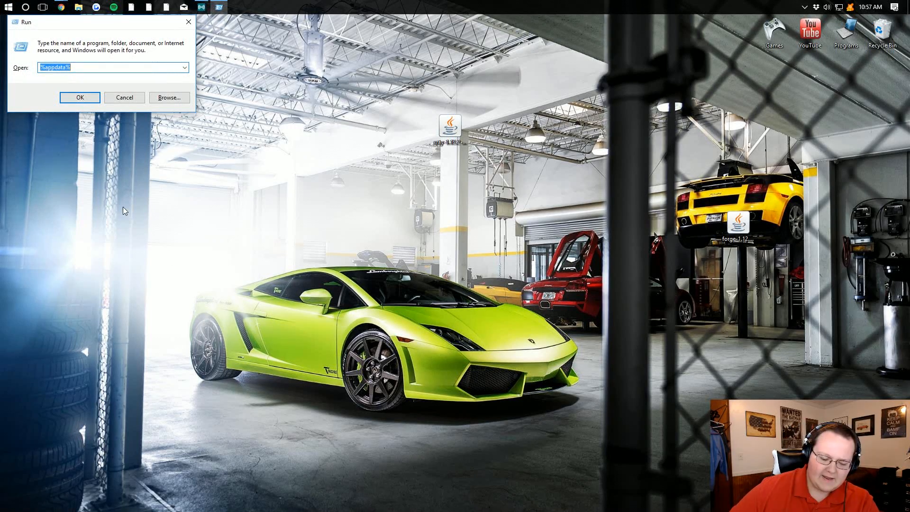
type("%app")
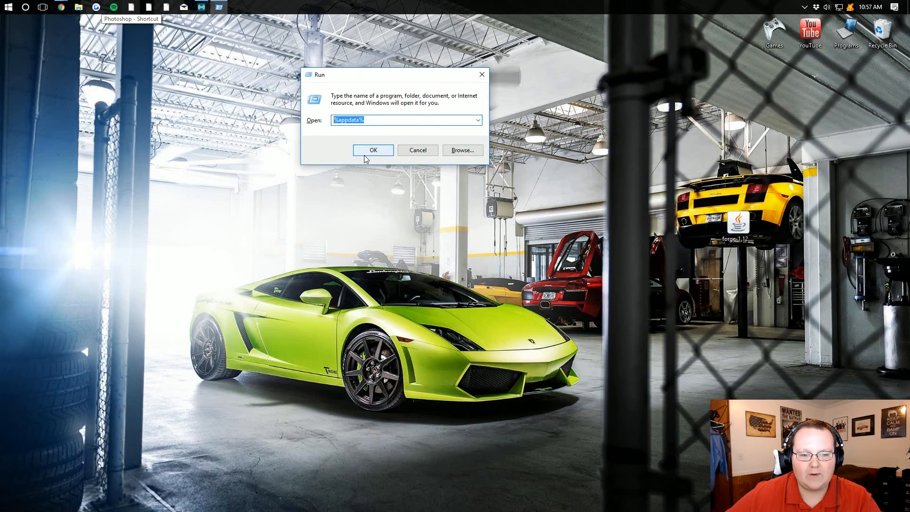
left_click(371, 150)
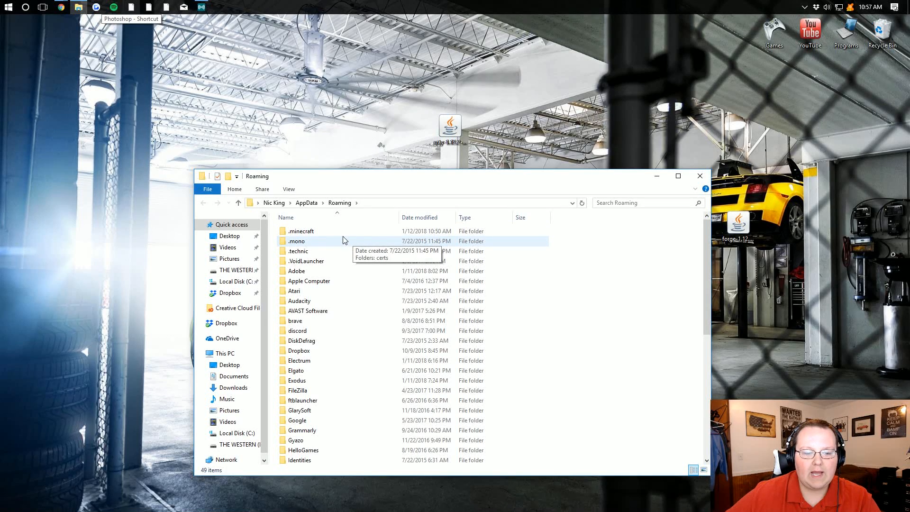
Create a new mods folder inside .minecraft and go into it
double_click(302, 231)
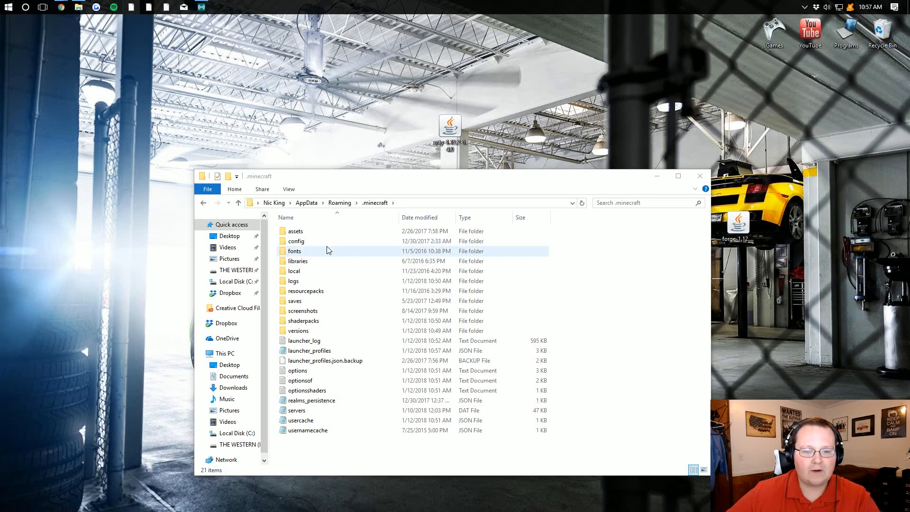
right_click(594, 265)
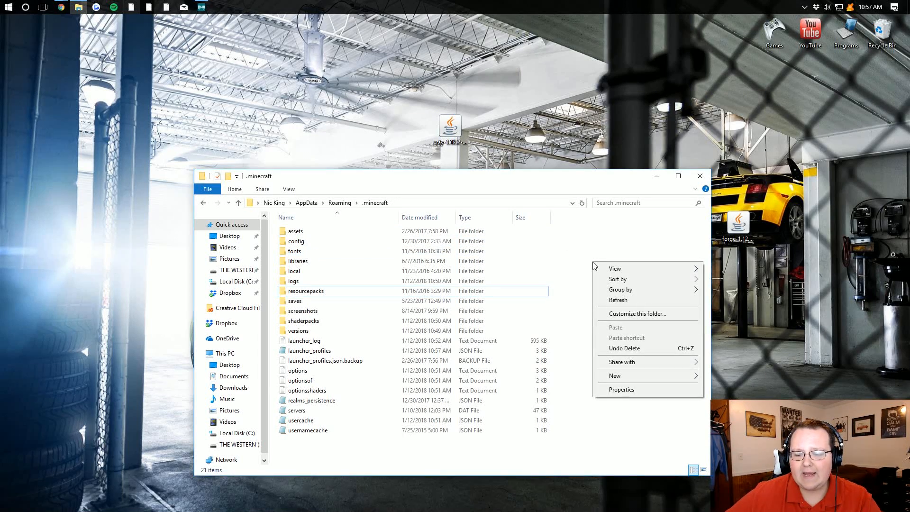
left_click(615, 375)
type("mods")
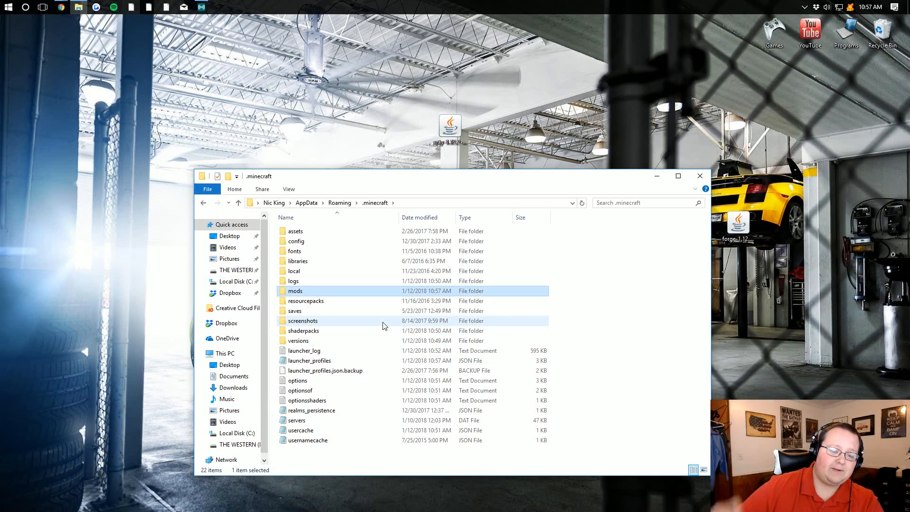
double_click(295, 291)
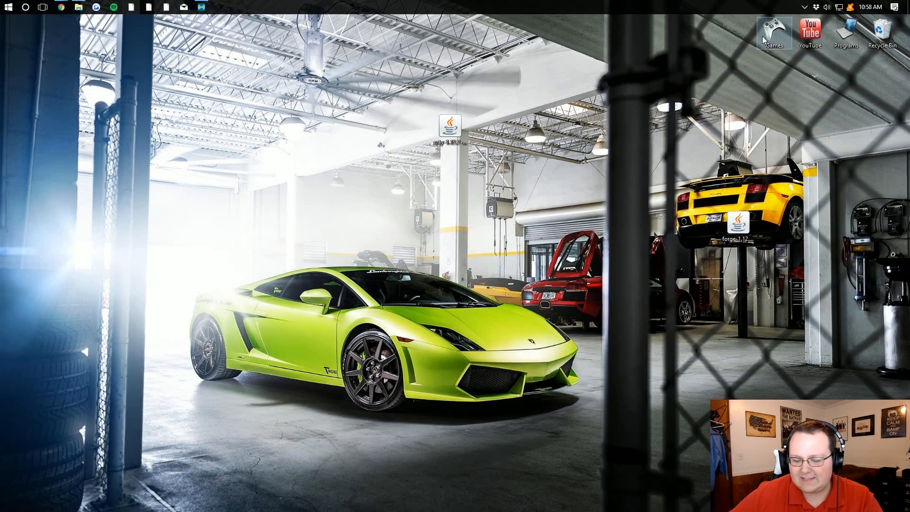
Launch Minecraft from the Games shortcuts folder and choose the Forge profile to play
double_click(774, 29)
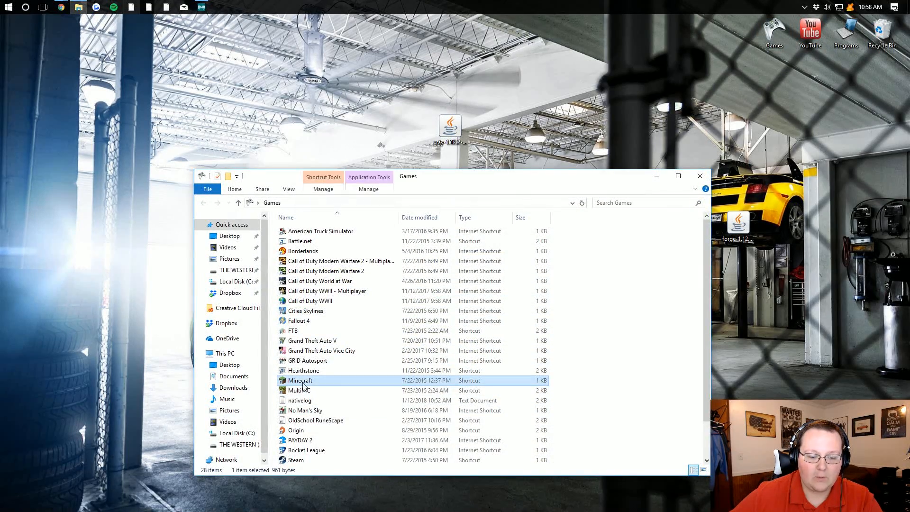
double_click(301, 381)
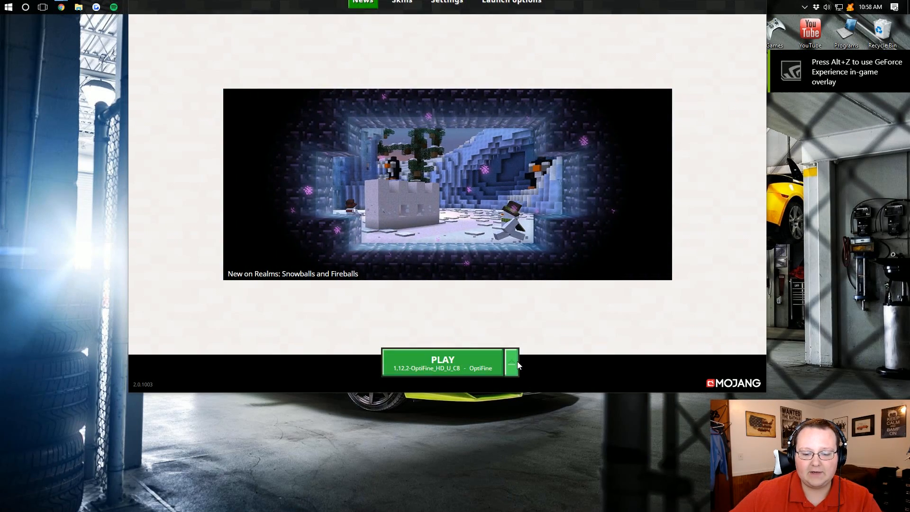
left_click(511, 363)
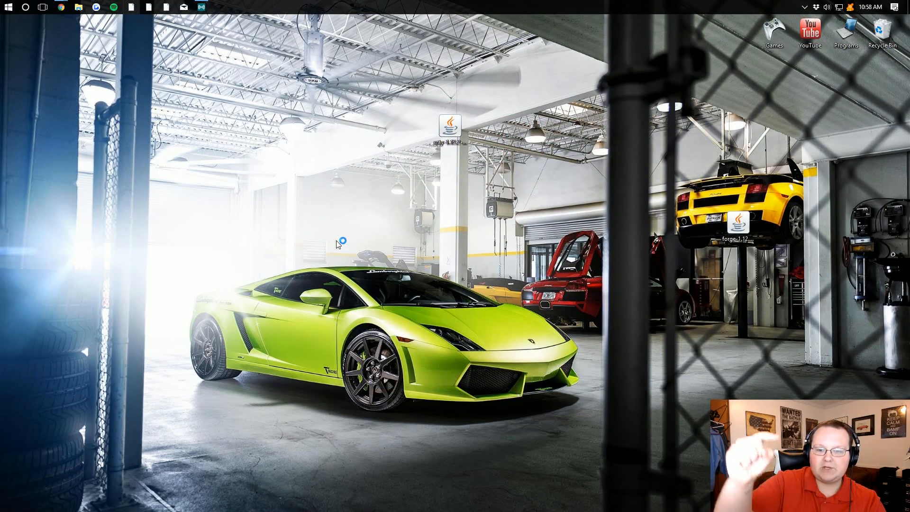
mouse_move(352, 228)
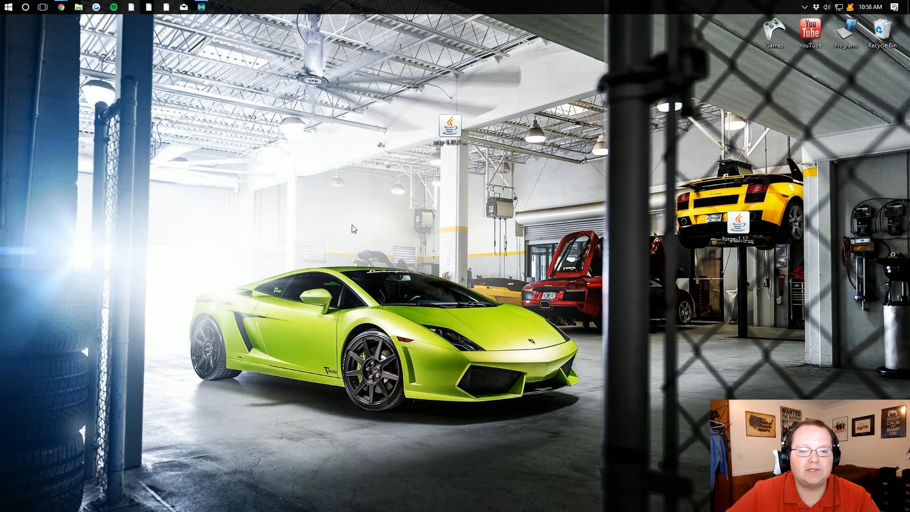
Load the first saved singleplayer world ('New World') into survival gameplay
double_click(448, 125)
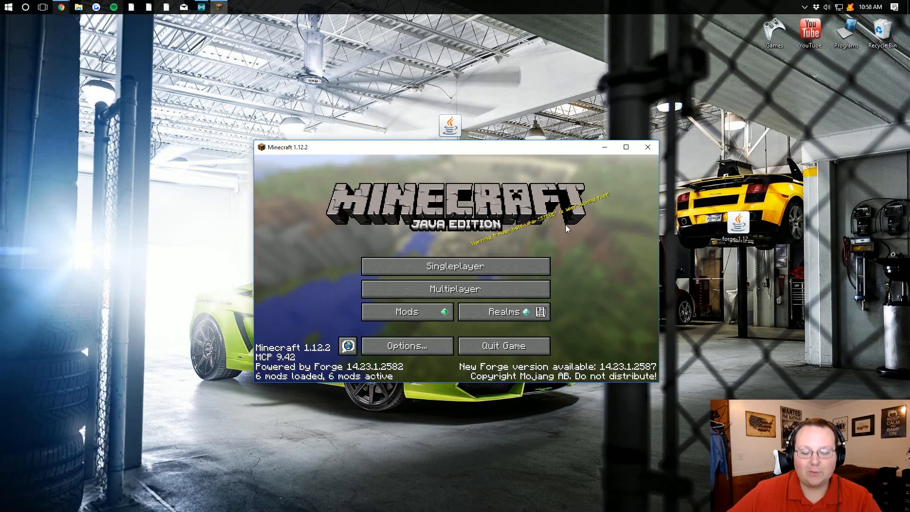
left_click(454, 266)
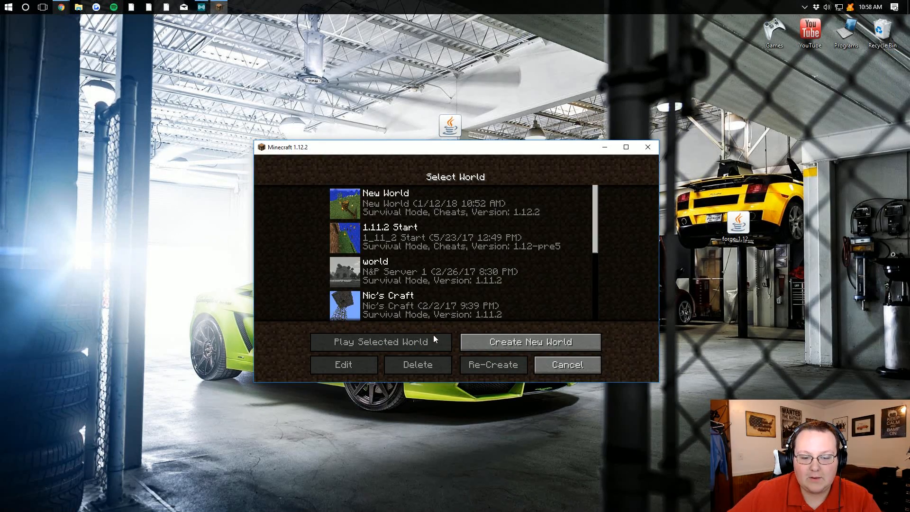
left_click(379, 341)
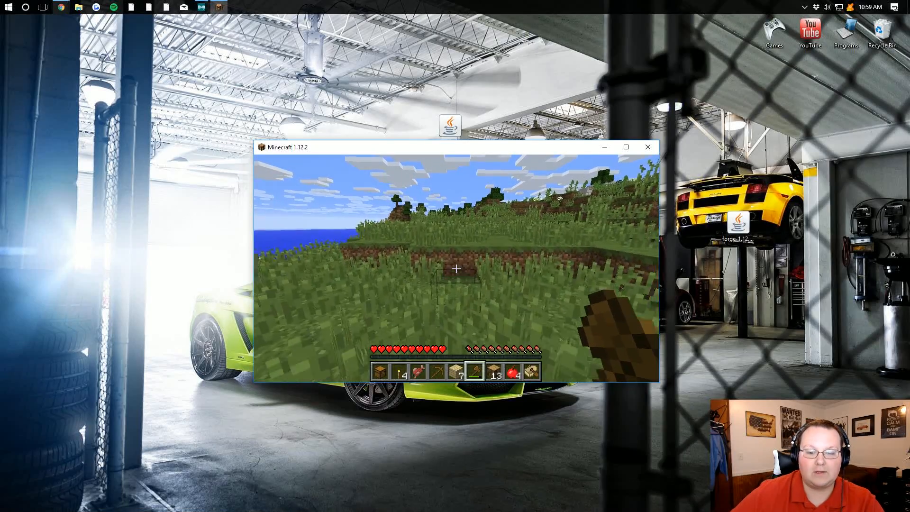
mouse_move(456, 268)
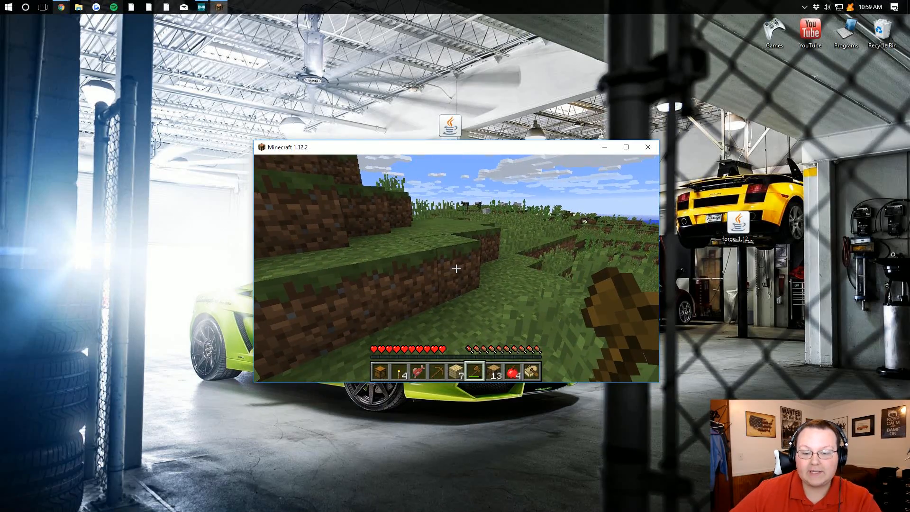
Review the X-Ray keybinds in the Controls settings and leave them unchanged
key("Escape")
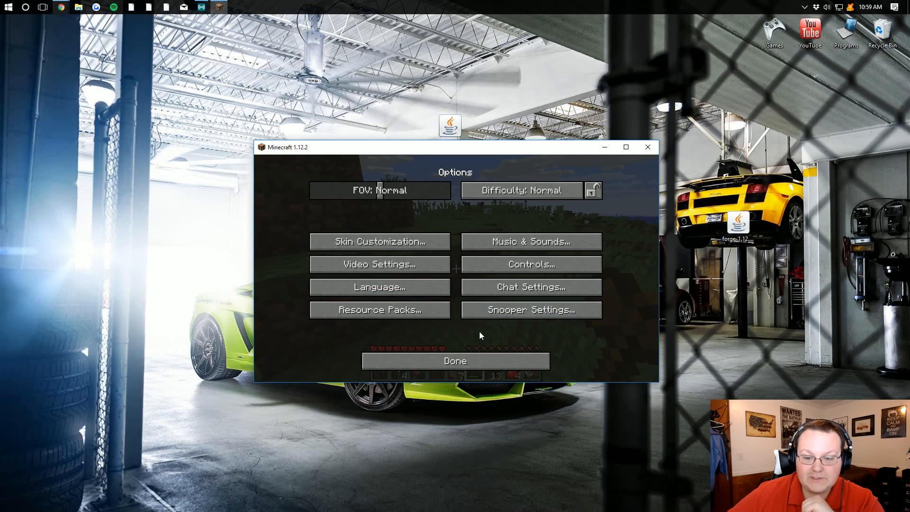
left_click(529, 265)
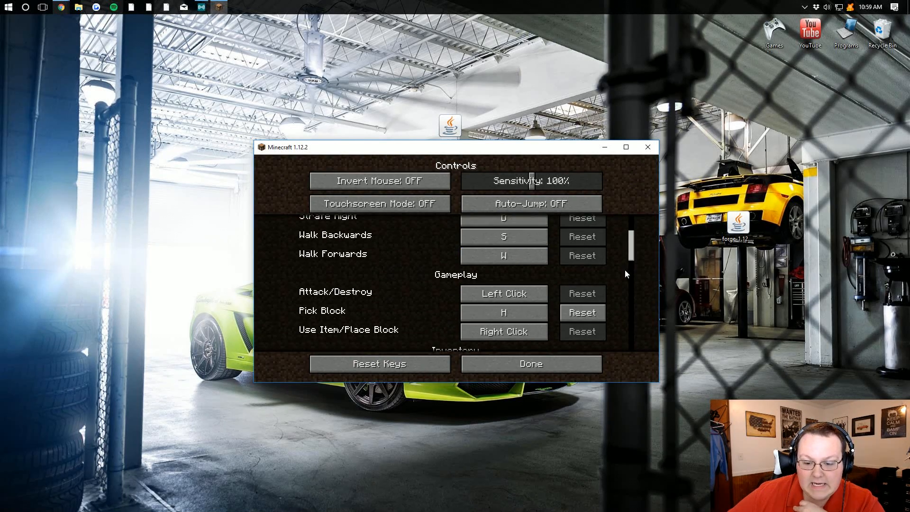
scroll("down", 3)
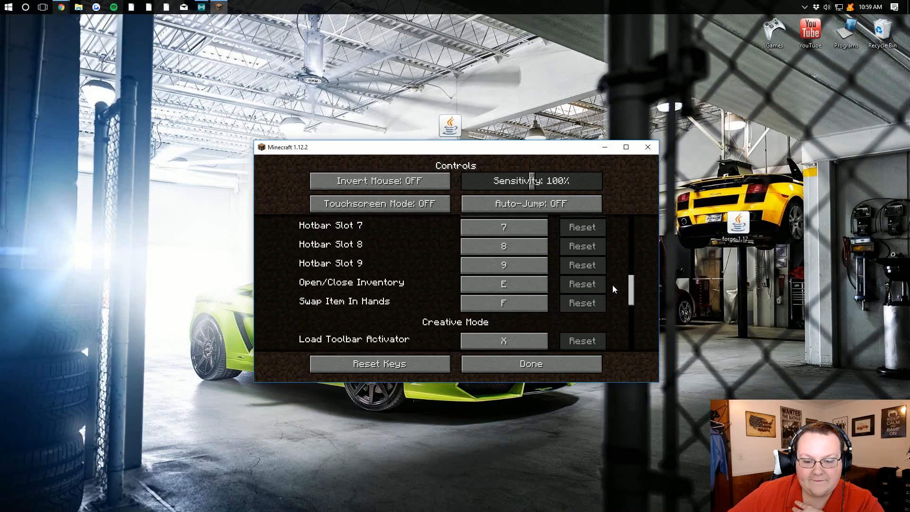
scroll("down", 3)
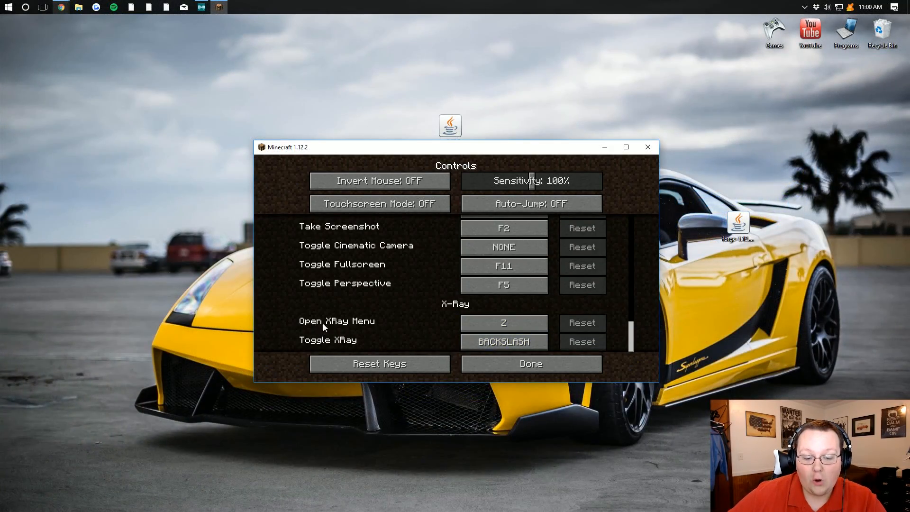
left_click(503, 341)
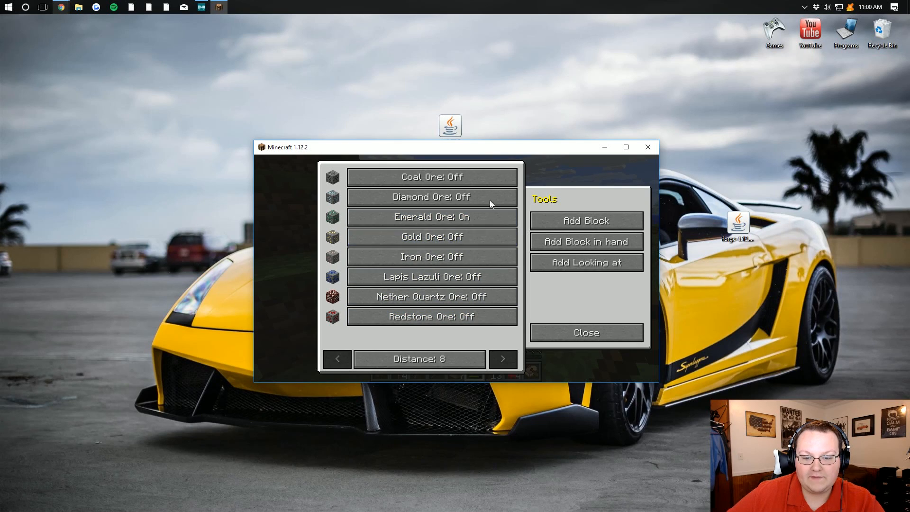
Switch Iron Ore and Coal Ore on in the XRay ore menu and resume the game
left_click(432, 256)
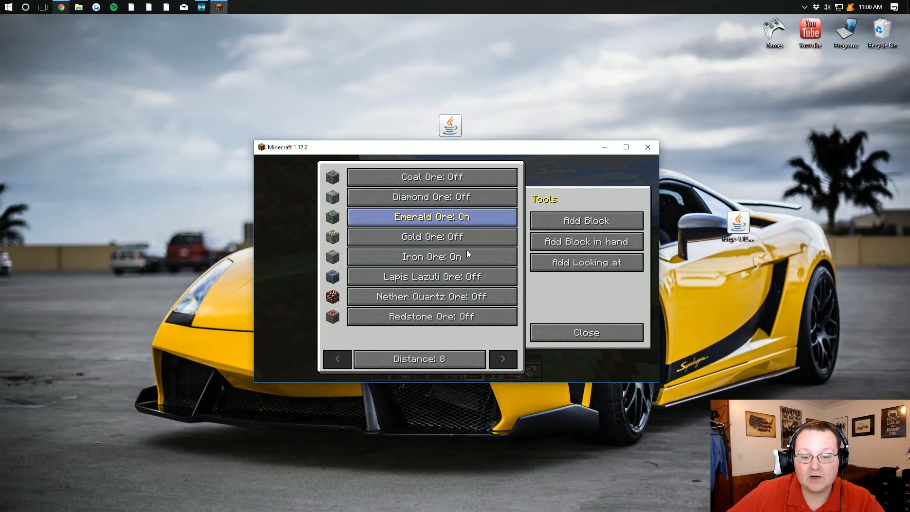
left_click(431, 176)
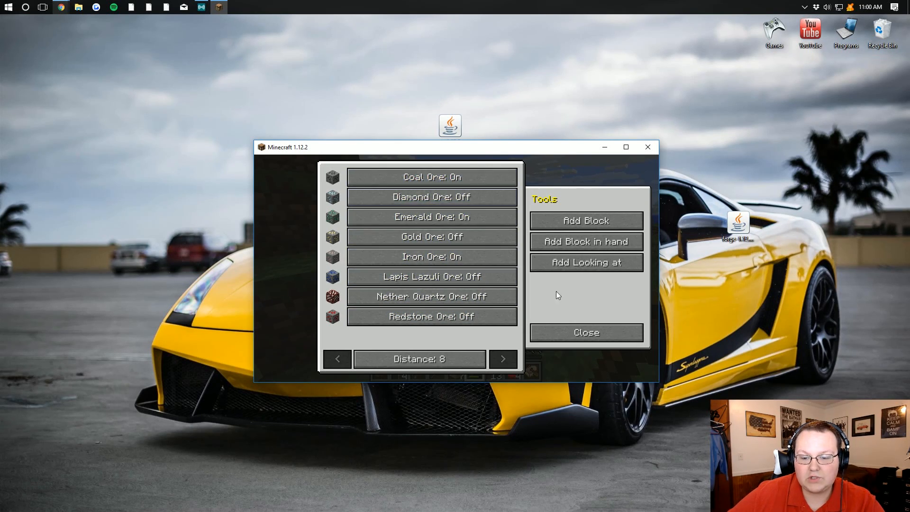
left_click(585, 332)
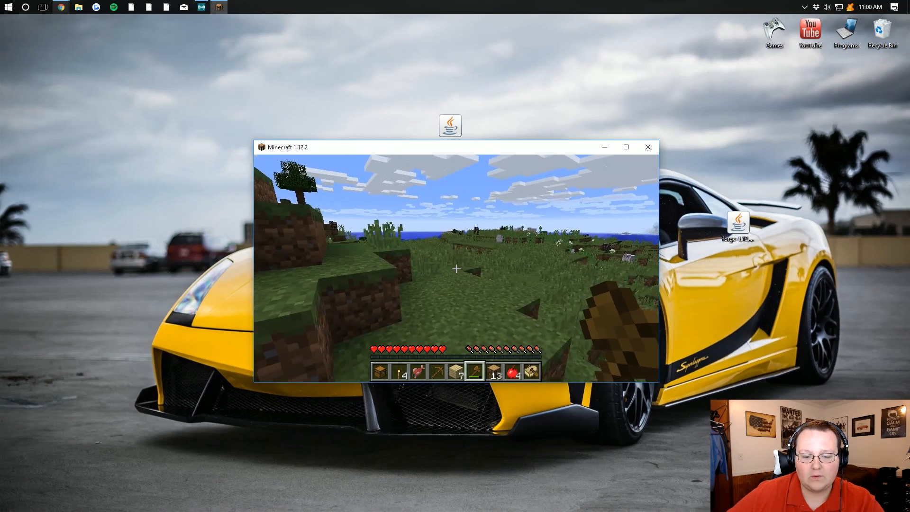
mouse_move(456, 268)
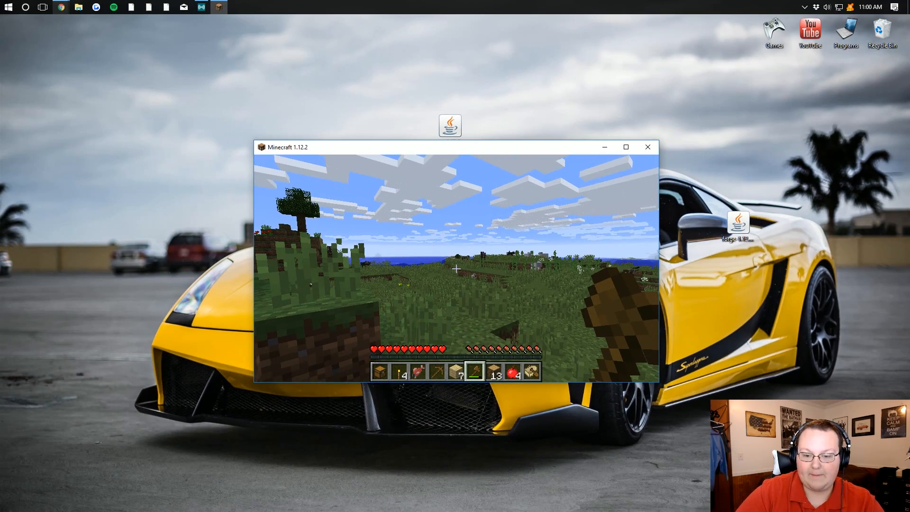
Change the Toggle XRay binding from Backslash to V in Controls and return to the world
key("Escape")
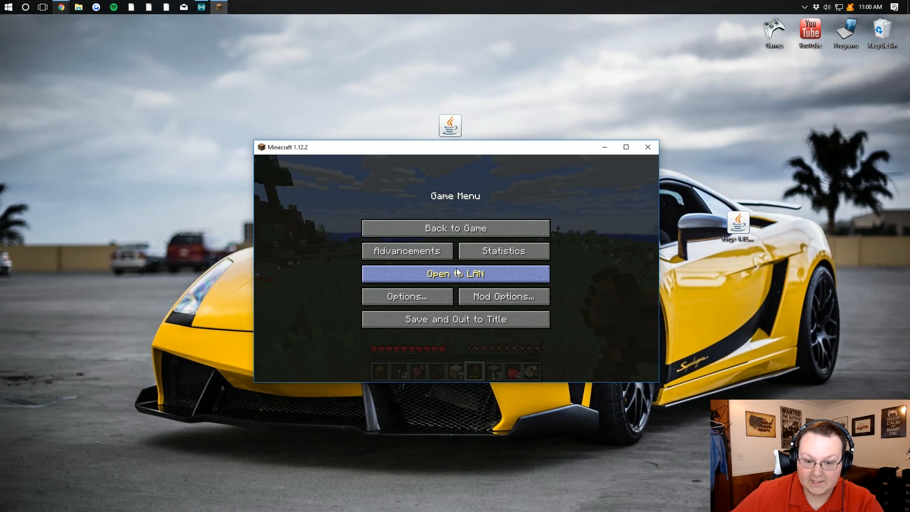
left_click(407, 296)
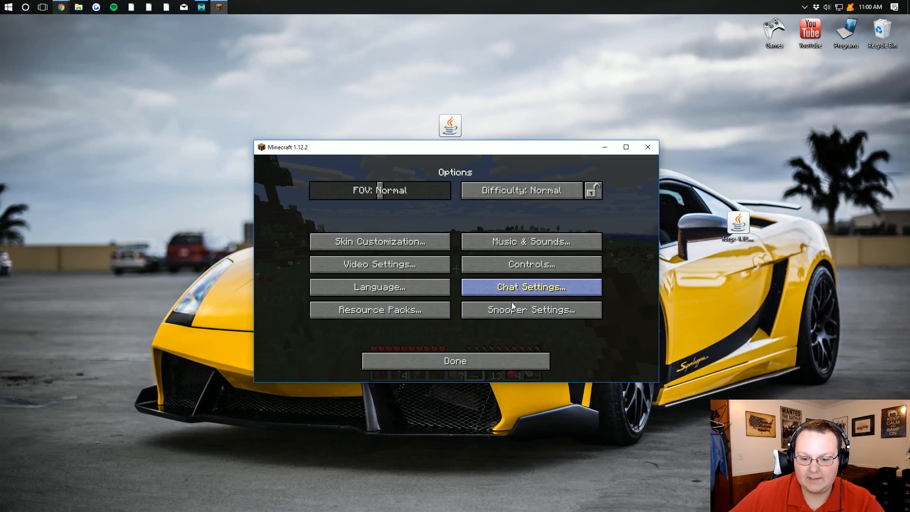
left_click(379, 265)
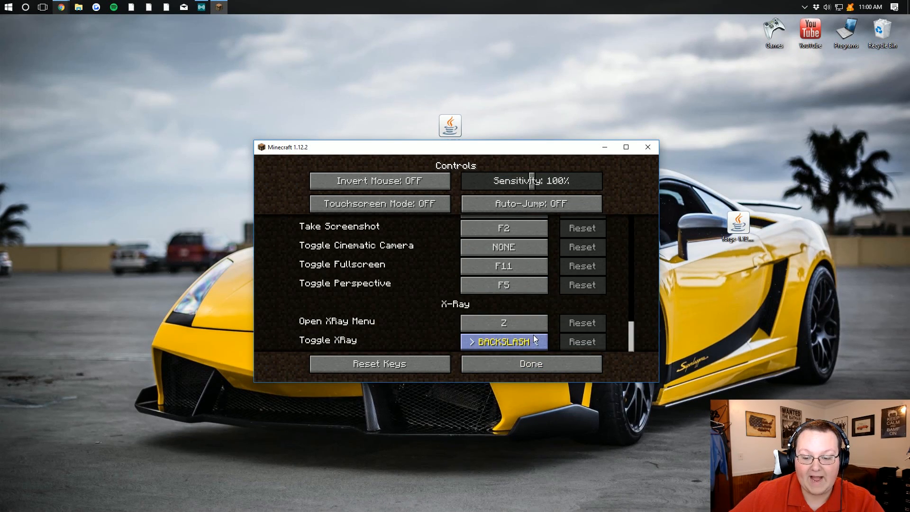
left_click(504, 341)
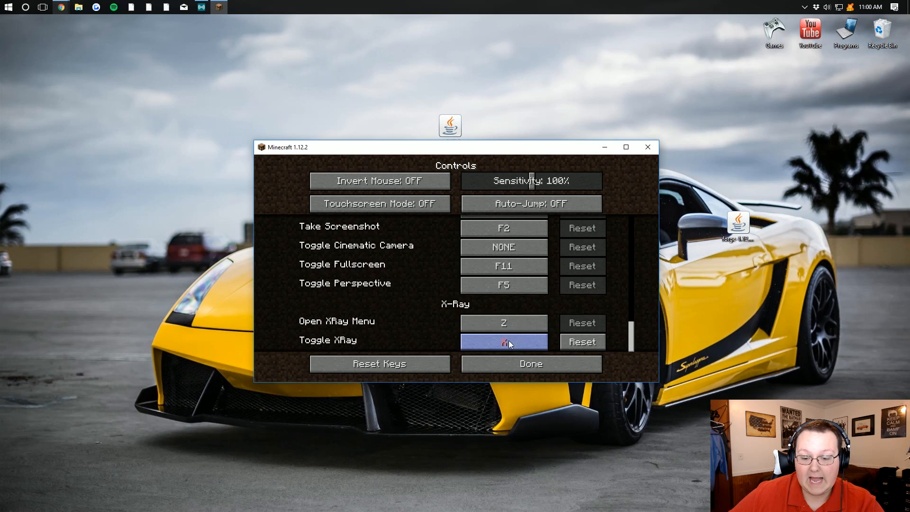
key("v")
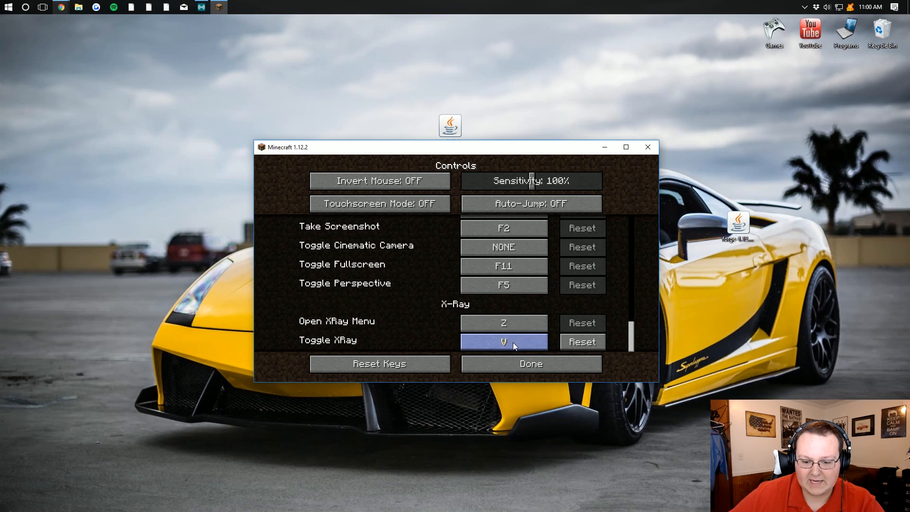
left_click(529, 363)
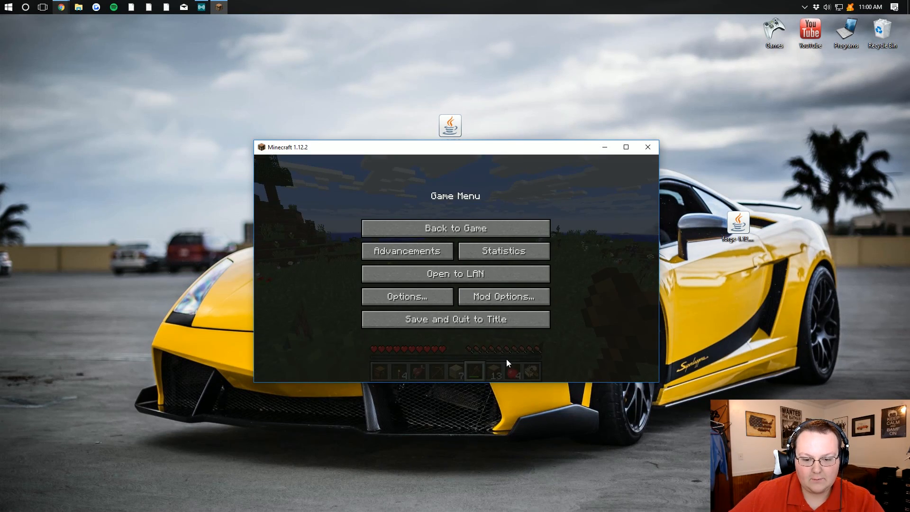
left_click(455, 228)
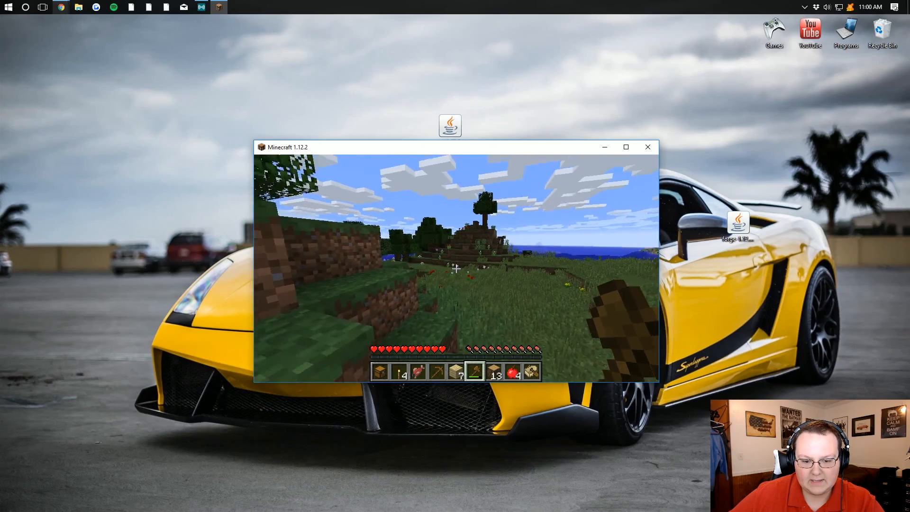